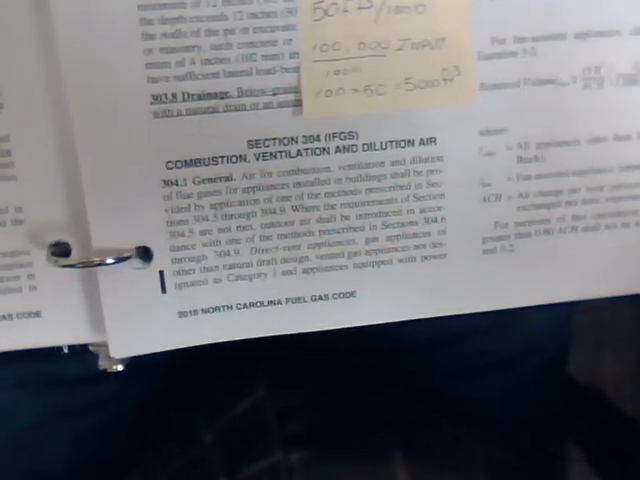
pyautogui.moveTo(320, 240)
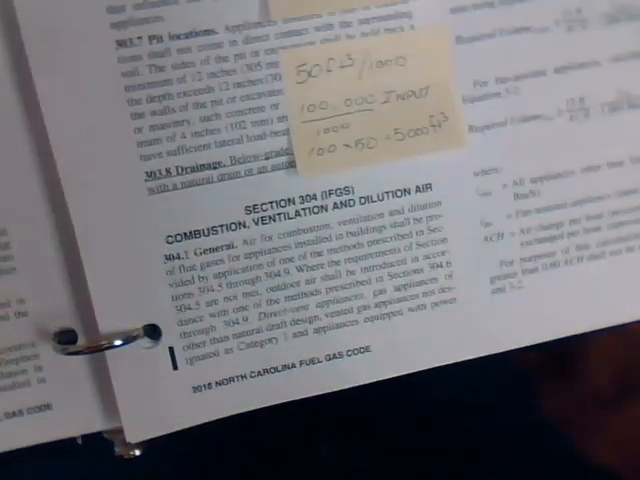